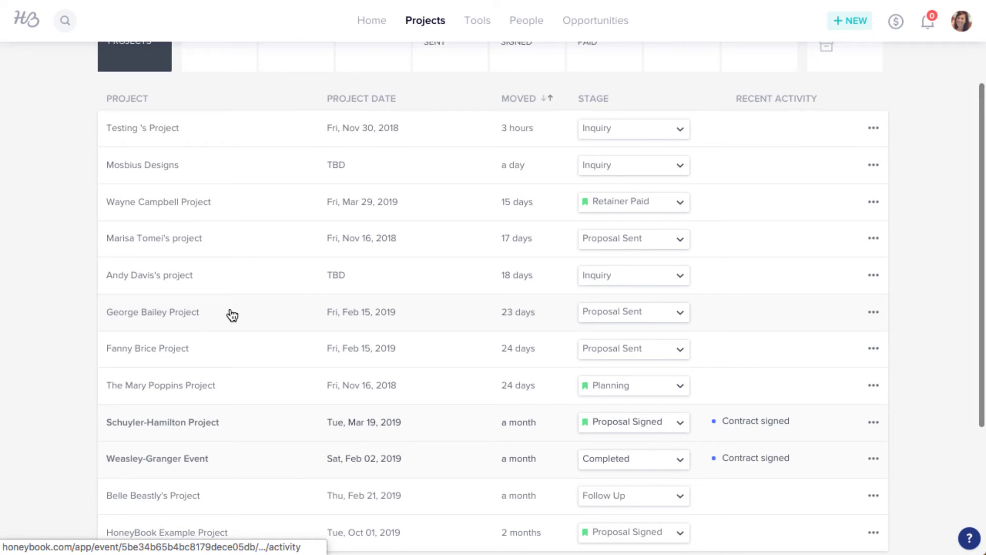
# Review the George Bailey Project's invoice email feed, then return to the home dashboard.
pyautogui.click(152, 312)
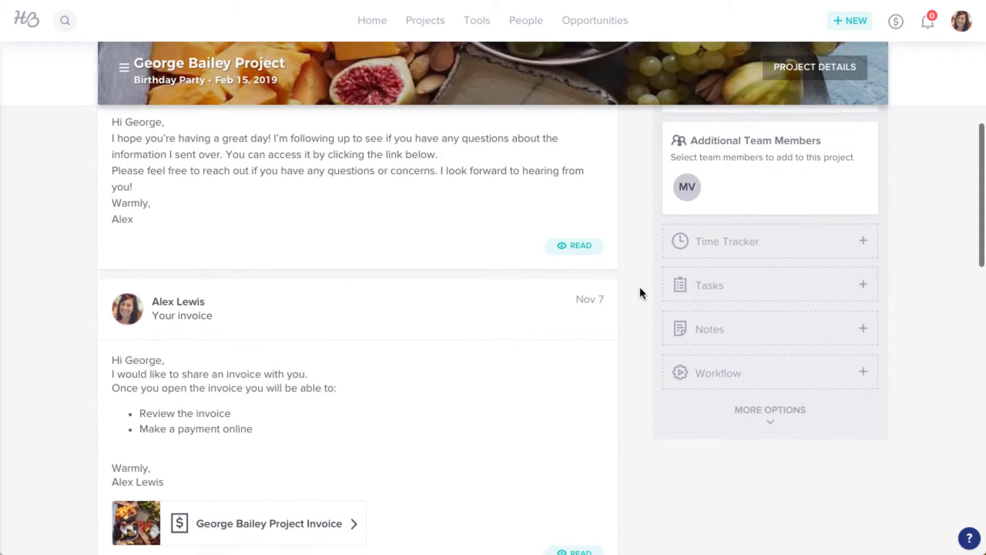
pyautogui.scroll(-3)
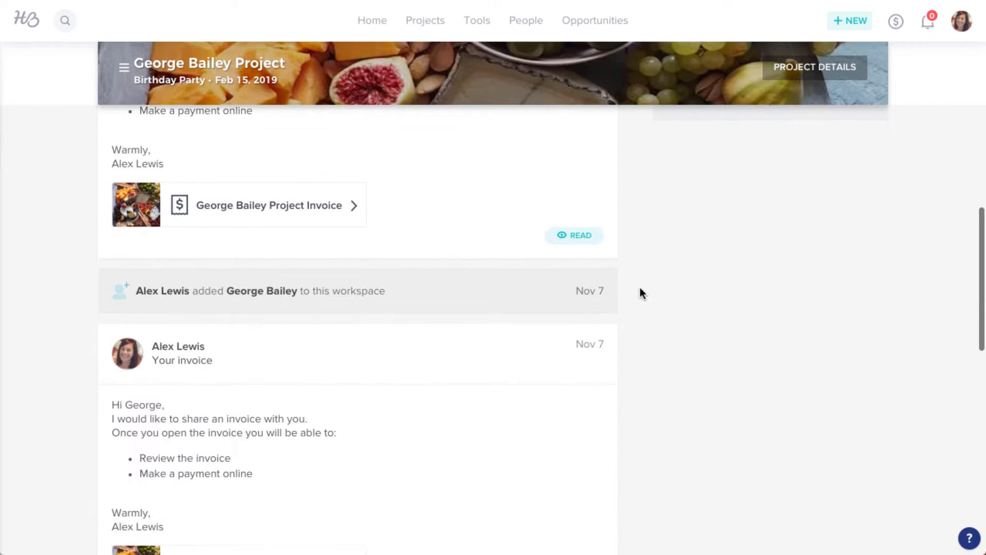
pyautogui.scroll(-3)
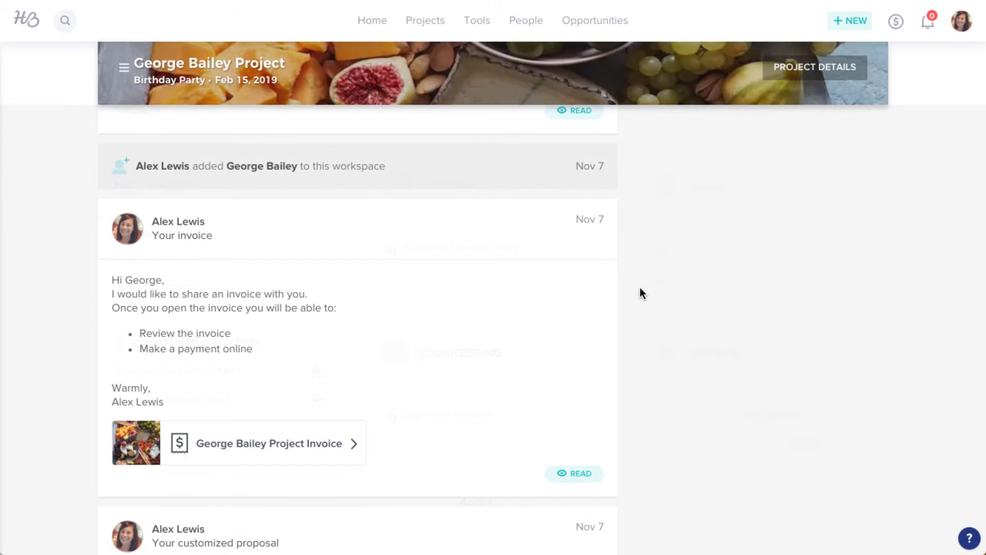
pyautogui.click(371, 20)
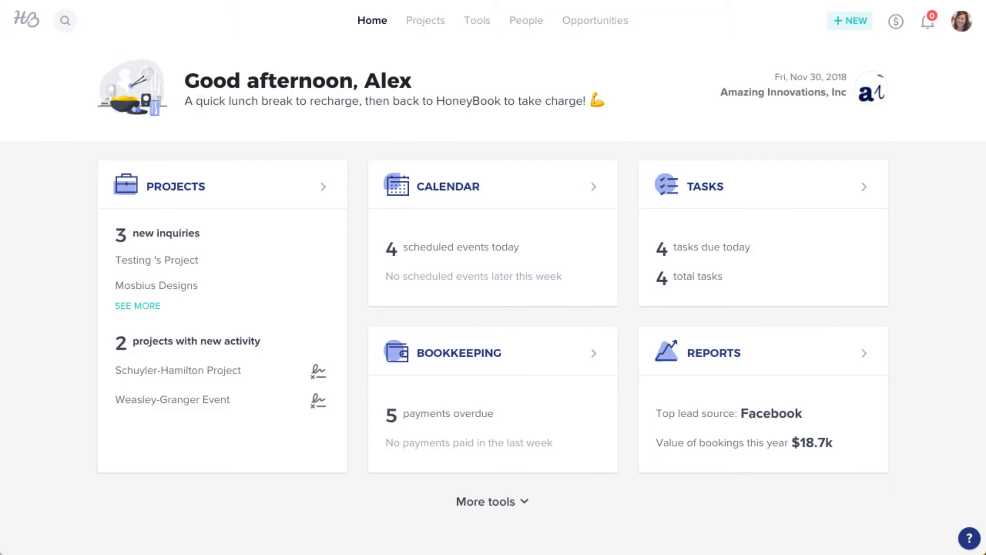
pyautogui.moveTo(74, 314)
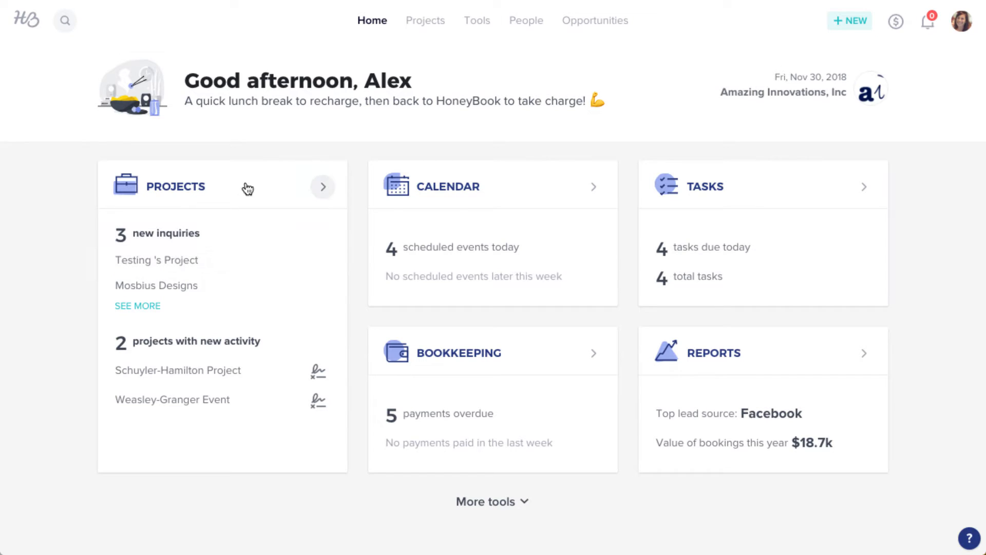
pyautogui.moveTo(425, 20)
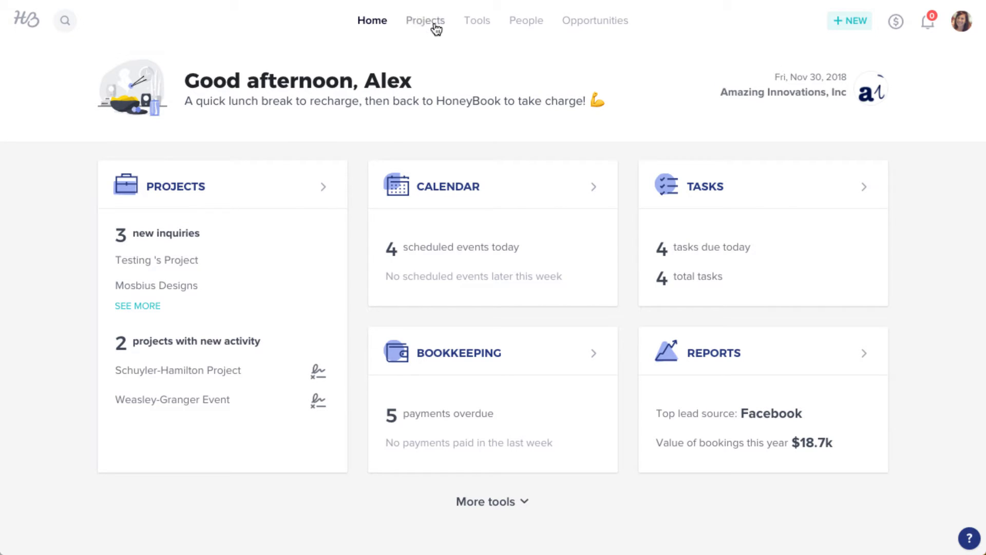
pyautogui.moveTo(210, 28)
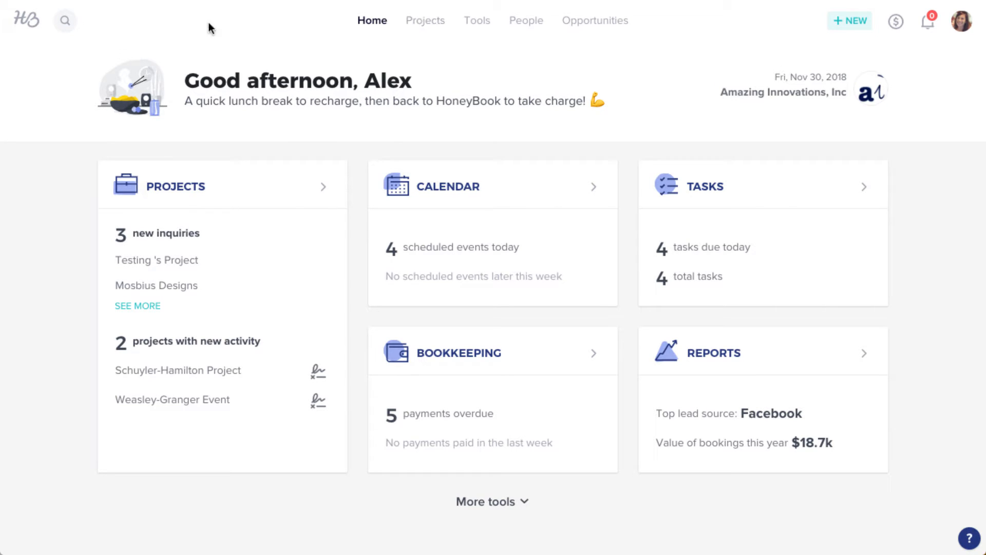
# Preview and dismiss search suggestions, then bring up the + NEW create menu.
pyautogui.click(64, 20)
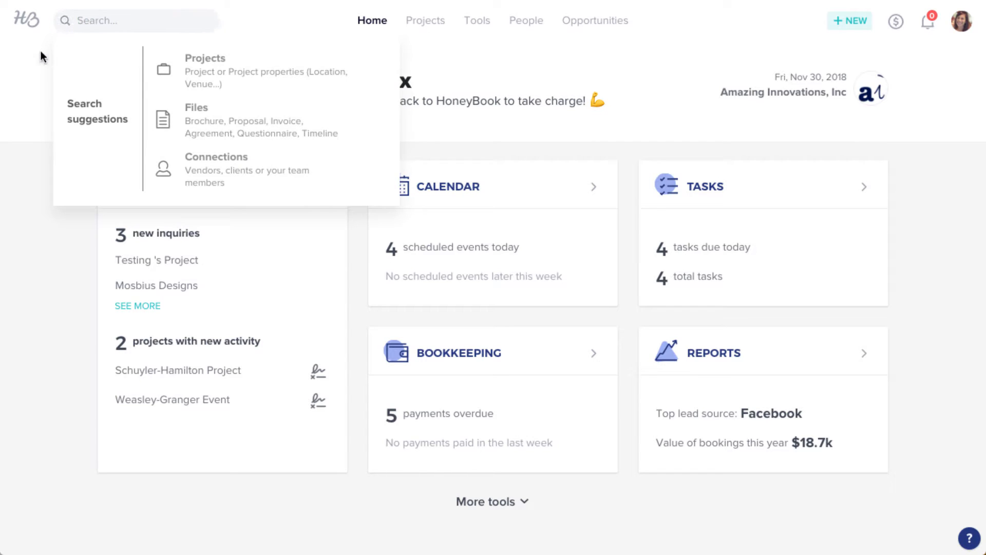
pyautogui.click(578, 46)
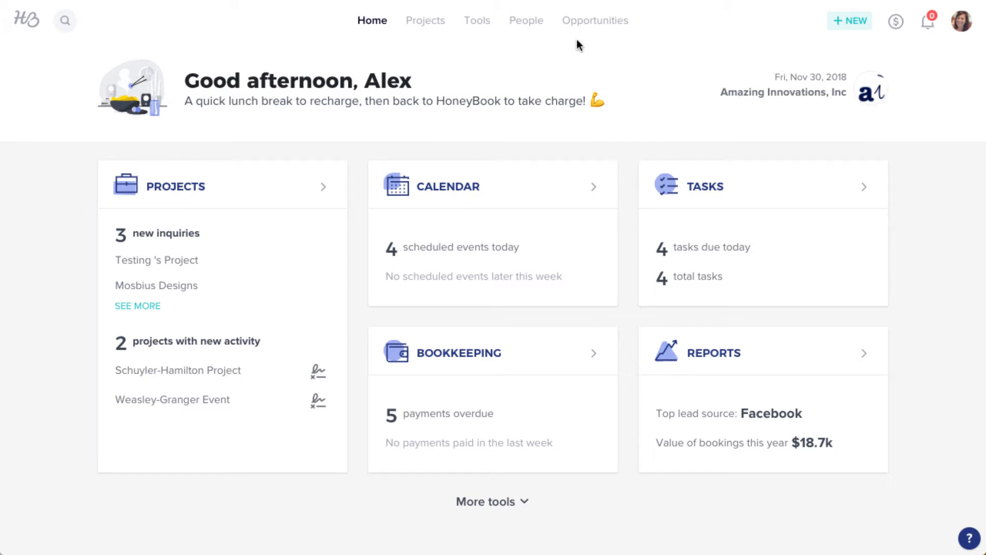
pyautogui.click(849, 20)
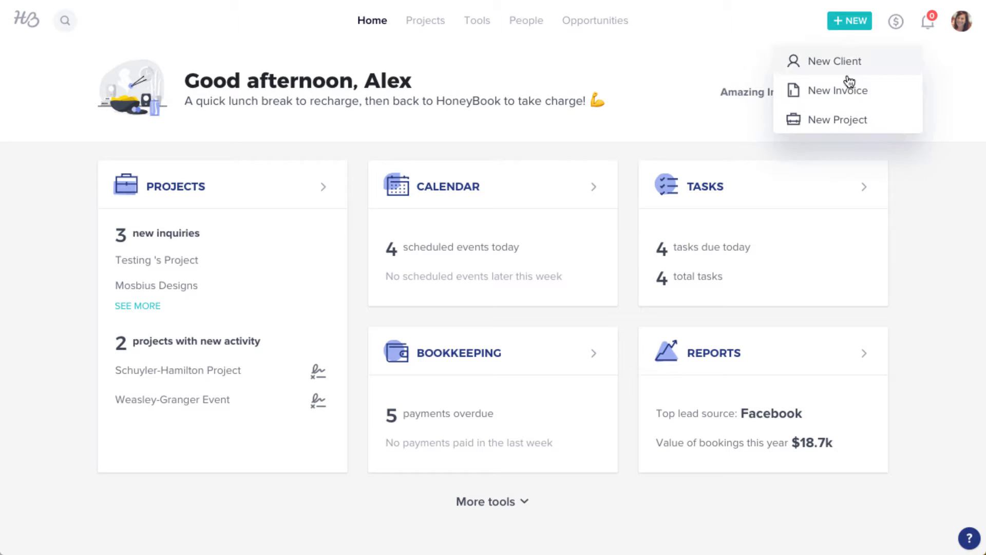
# Create project 'Harvest Festival': Corporate Event at Pawnee Commons, Sep 14, 2019.
pyautogui.click(838, 120)
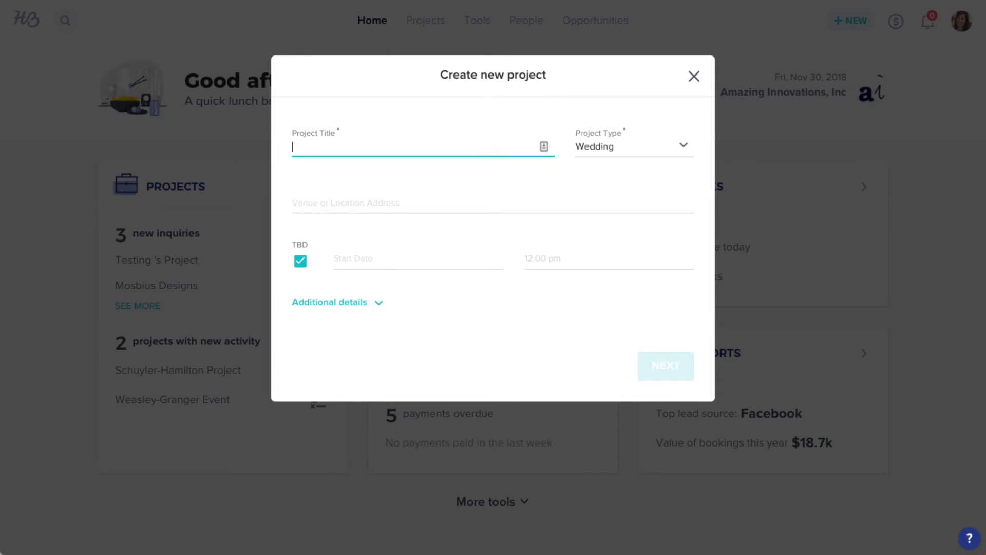
pyautogui.write('Harv')
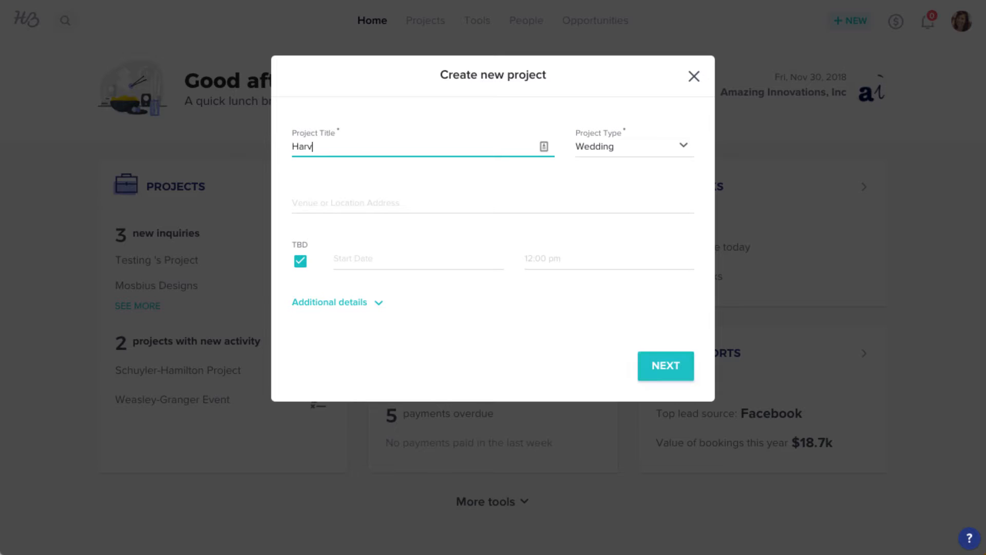
pyautogui.click(633, 145)
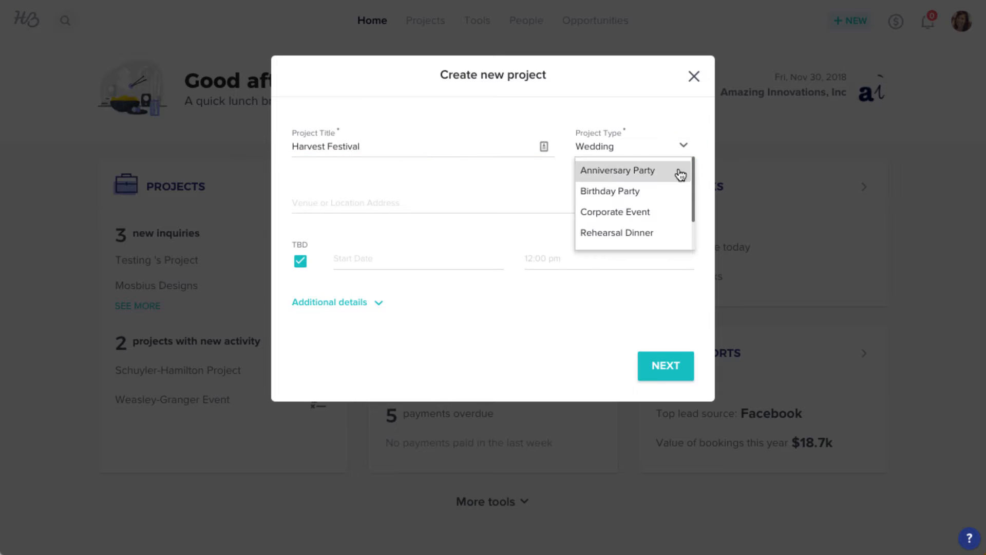
pyautogui.click(614, 211)
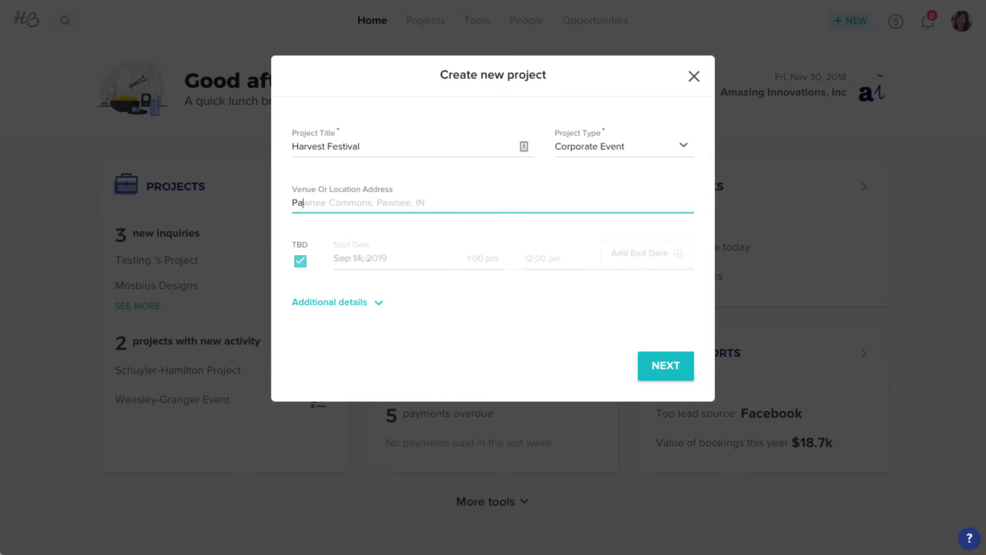
pyautogui.click(300, 261)
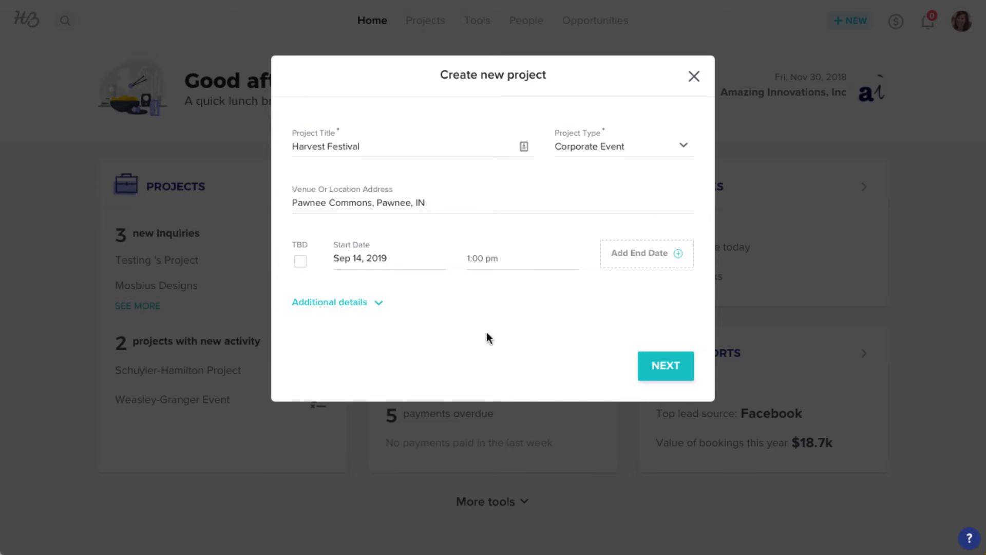
pyautogui.click(664, 365)
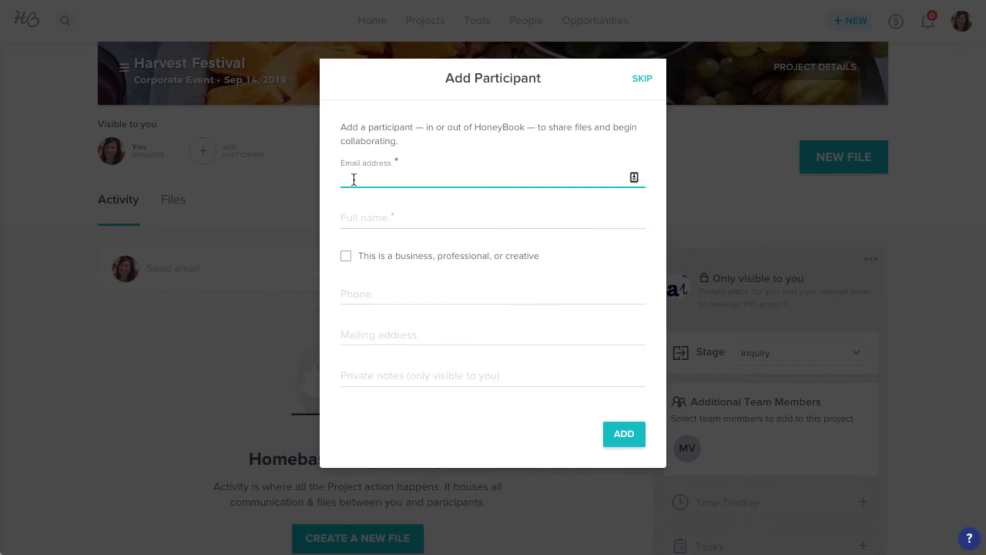
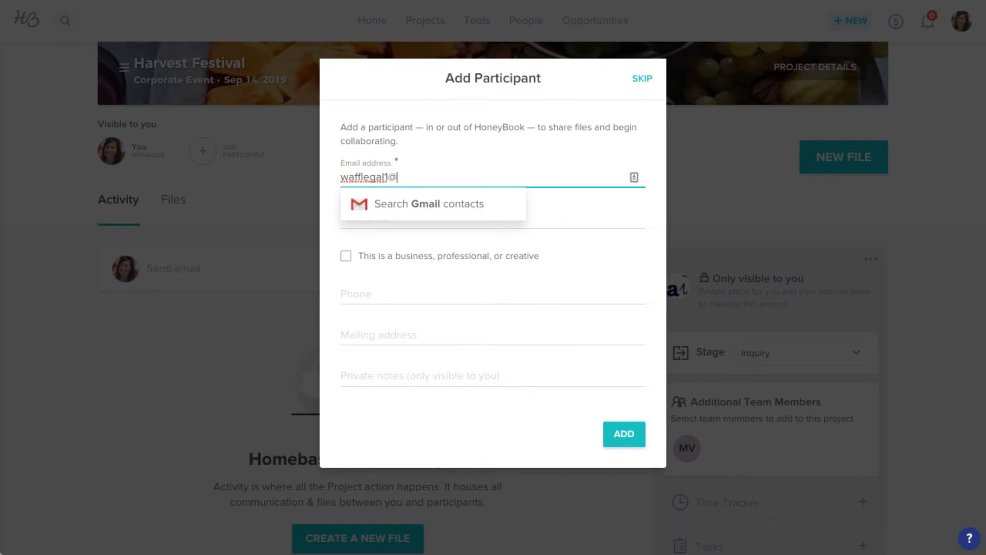
pyautogui.write('Leslie Knope')
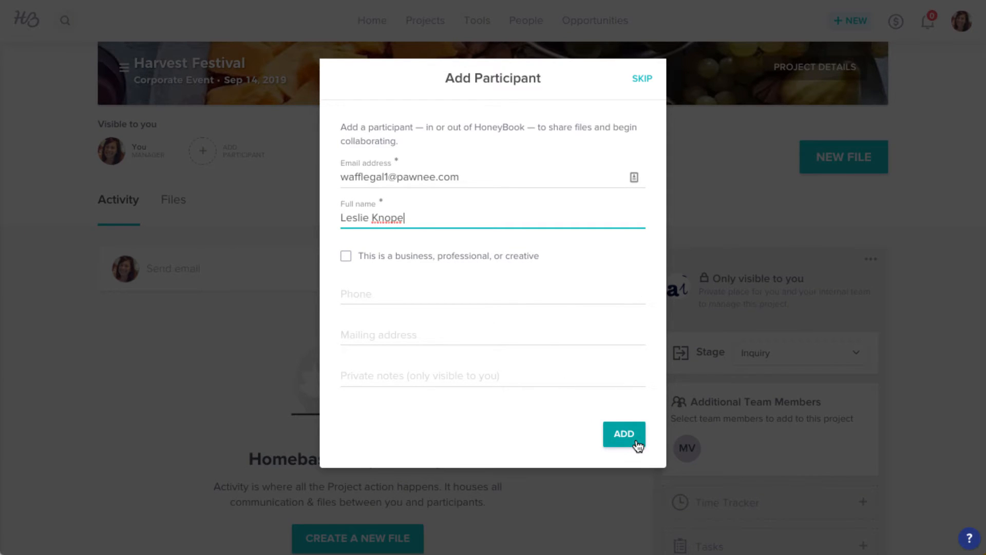
pyautogui.click(622, 434)
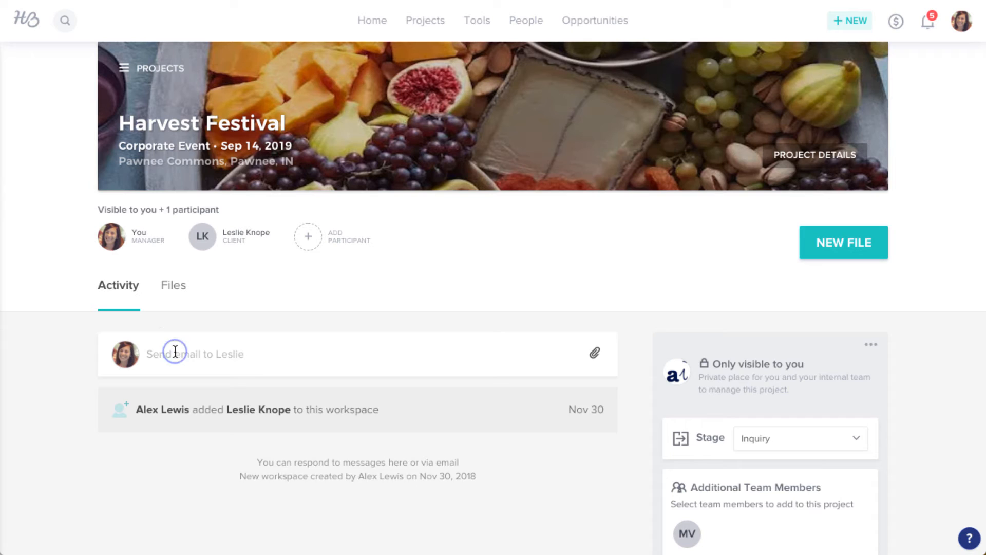
# Draft an email to Leslie greeting 'Hi Leslie' and open the saved templates.
pyautogui.click(196, 353)
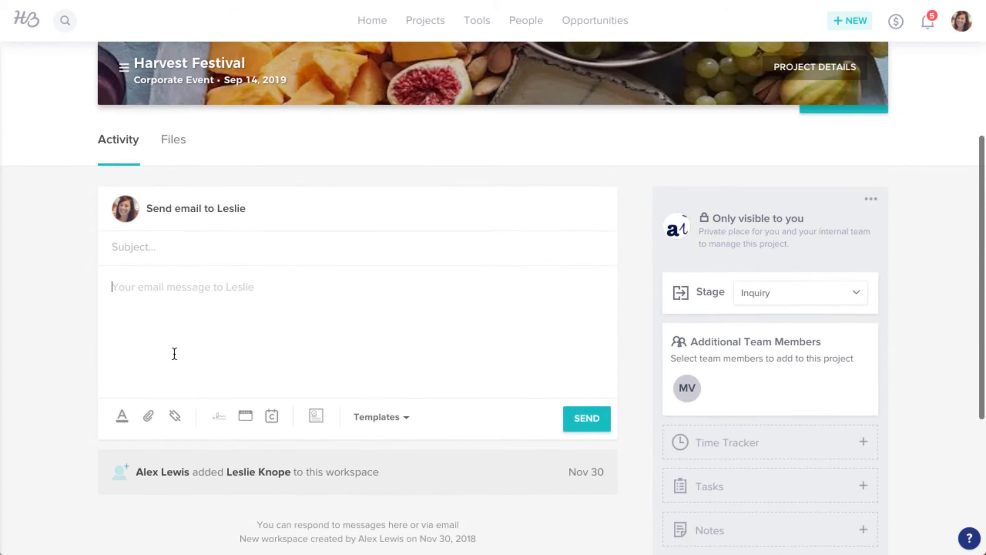
pyautogui.scroll(-3)
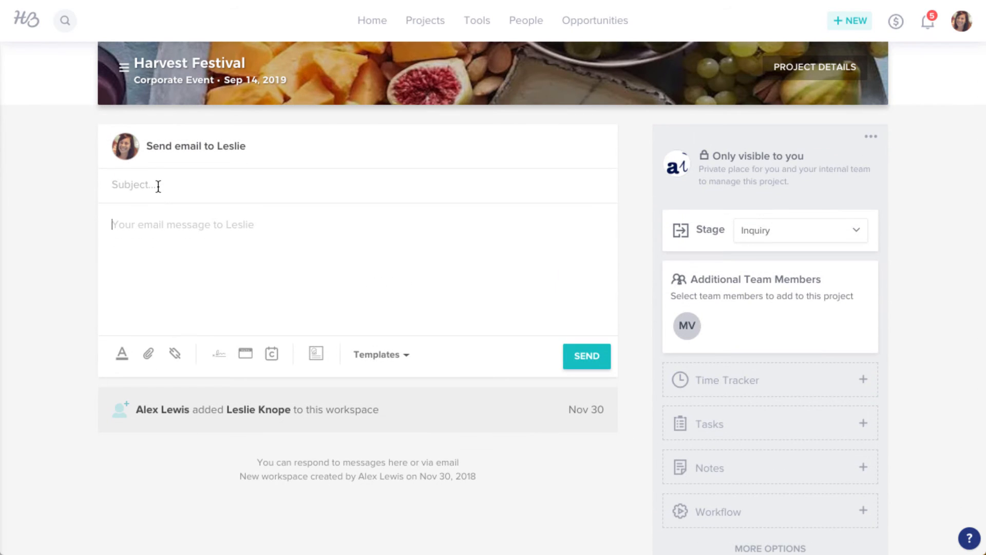
pyautogui.write('Hi there!')
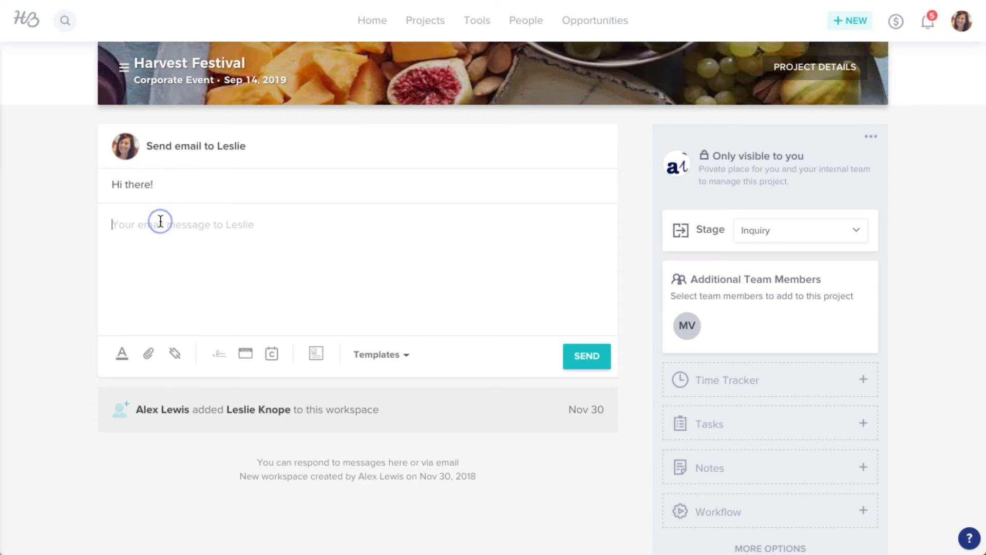
pyautogui.write('Hi Leslie')
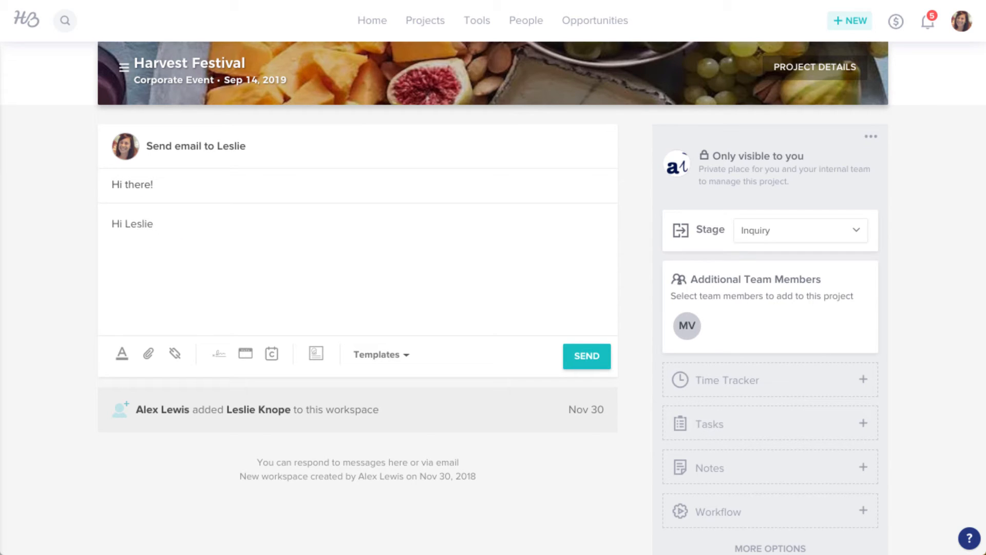
pyautogui.click(380, 354)
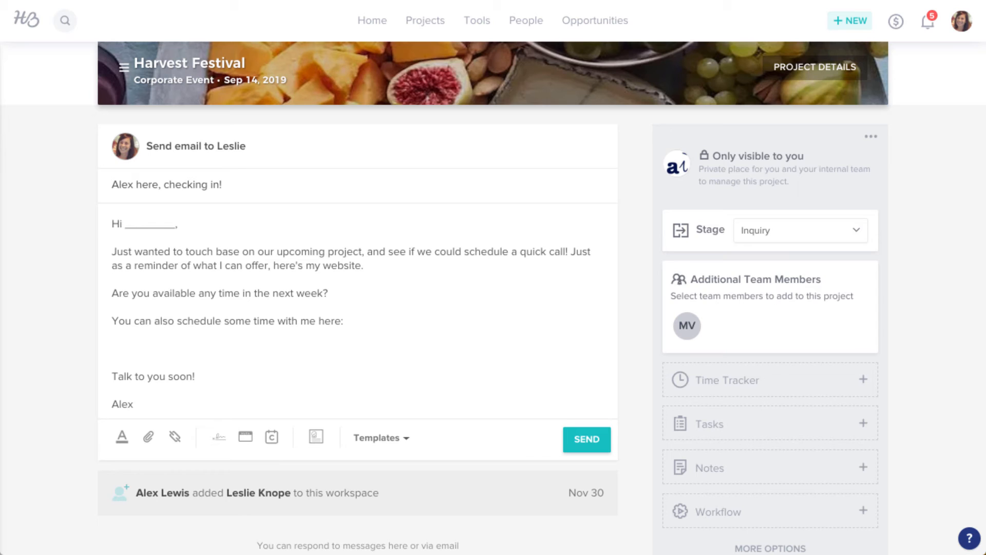
pyautogui.moveTo(148, 437)
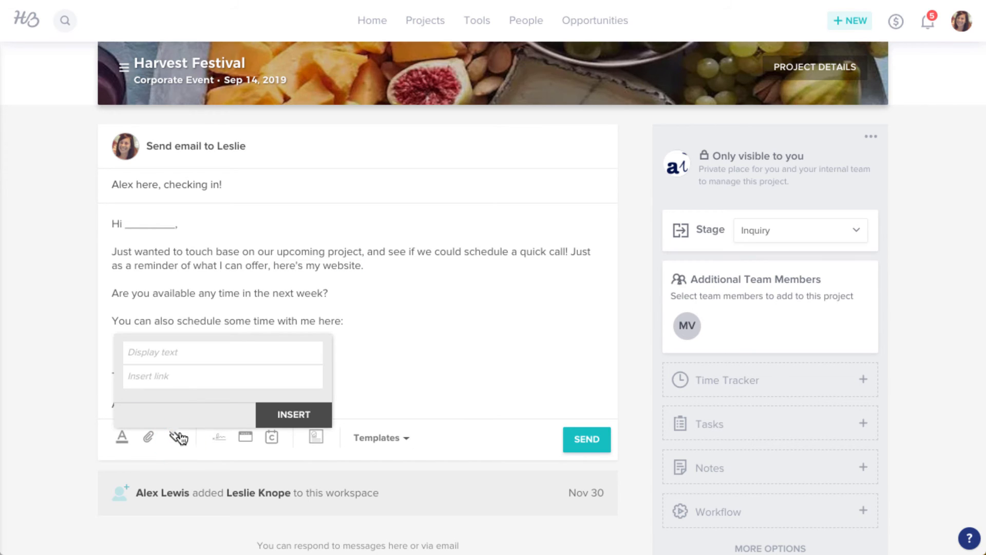
# Link 'here's my website' to a web address and insert the Calendly scheduling link.
pyautogui.click(293, 415)
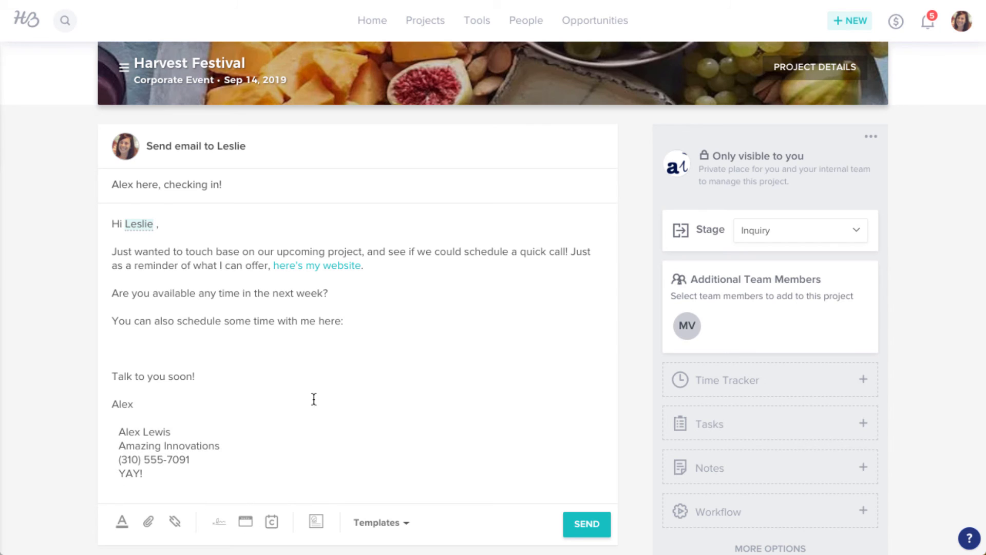
pyautogui.moveTo(273, 522)
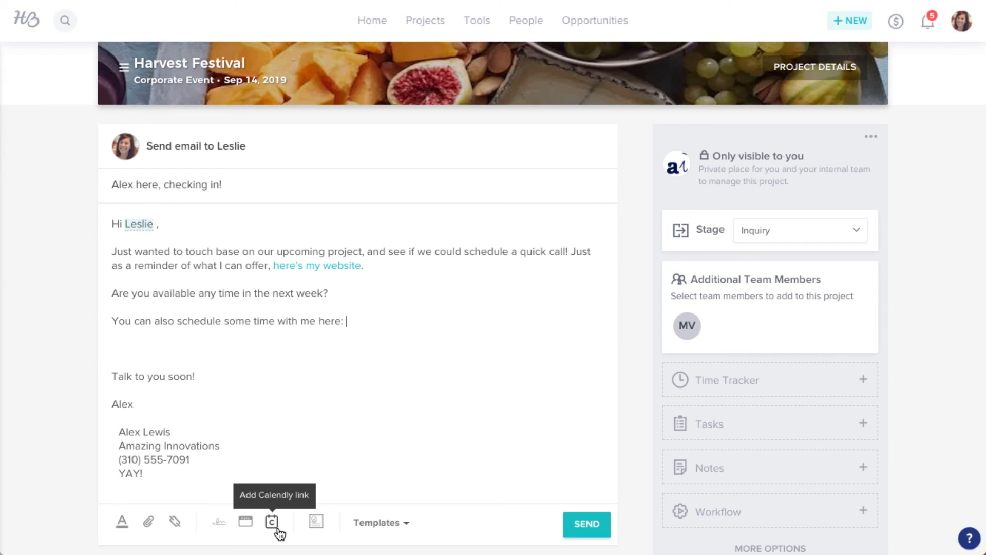
pyautogui.click(271, 521)
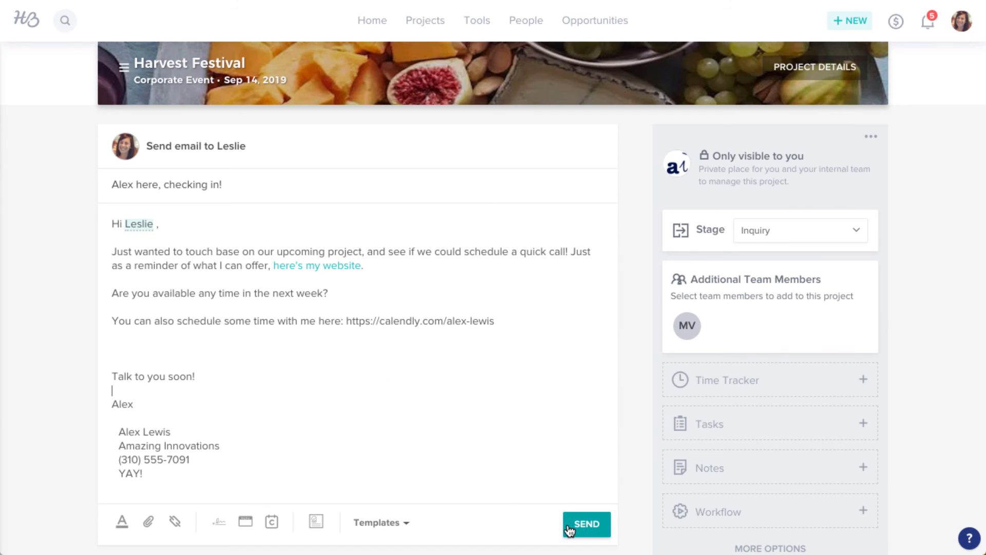
# Send the check-in email to Leslie, moving the project stage to Follow Up.
pyautogui.click(586, 523)
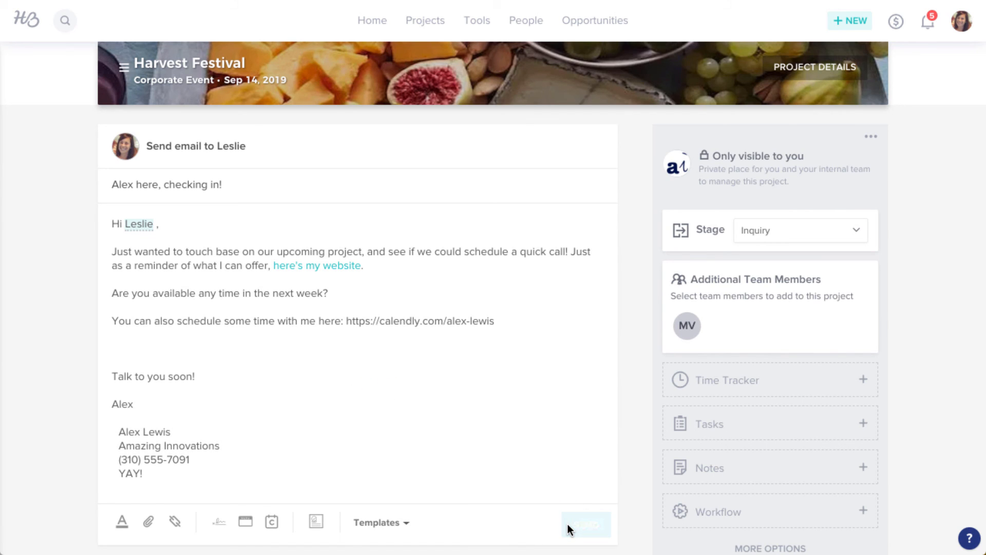
pyautogui.click(586, 524)
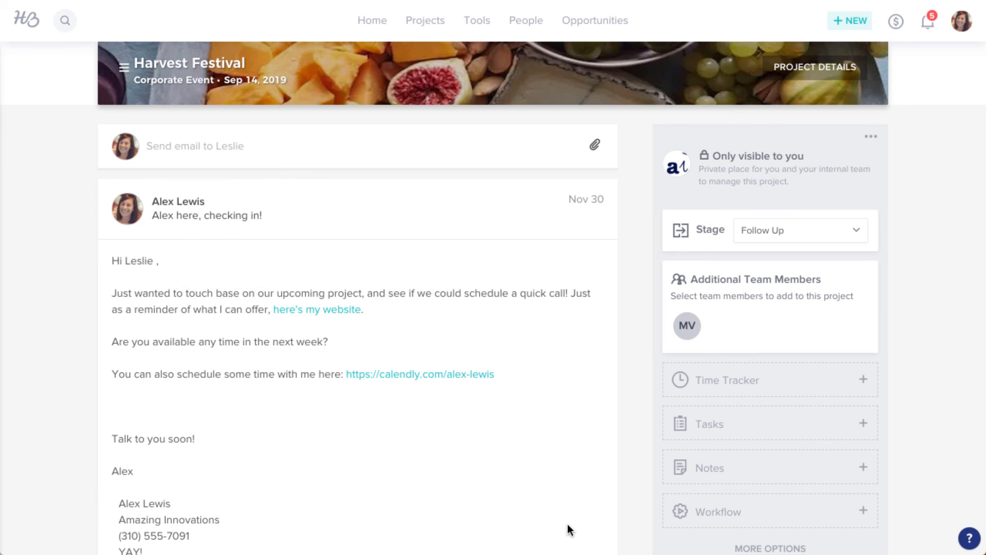